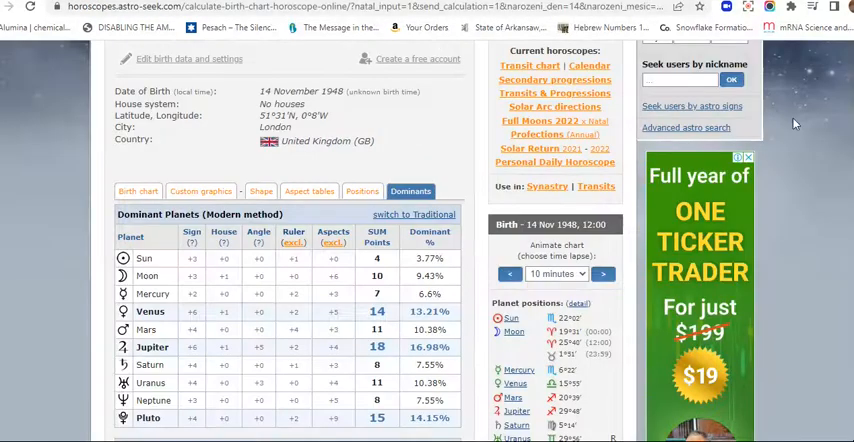
- Switch the 14 November 1948 London chart to its birth chart wheel with planet positions
{"action": "scroll", "scroll_direction": "up", "scroll_amount": 3}
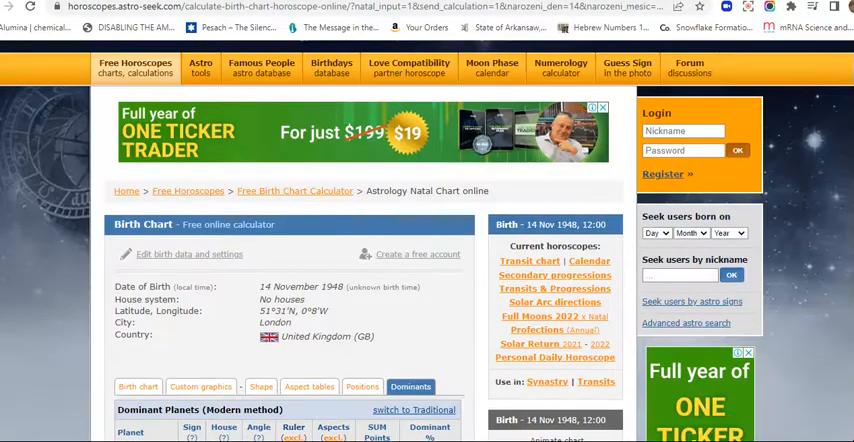
{"action": "scroll", "scroll_direction": "down", "scroll_amount": 3}
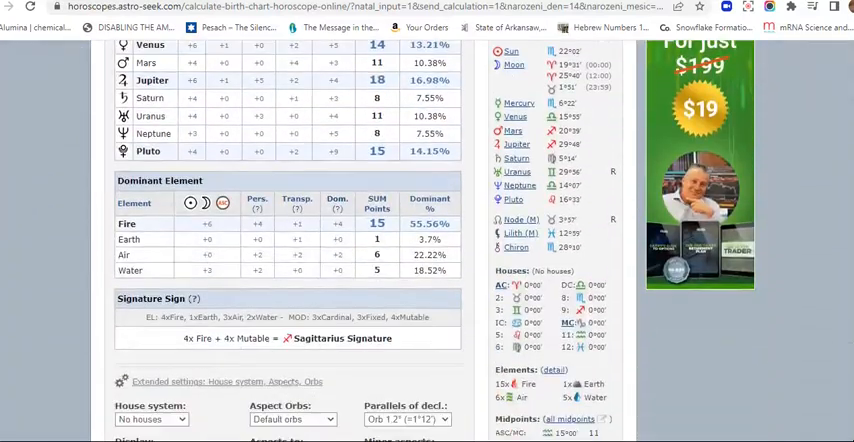
{"action": "scroll", "scroll_direction": "up", "scroll_amount": 3}
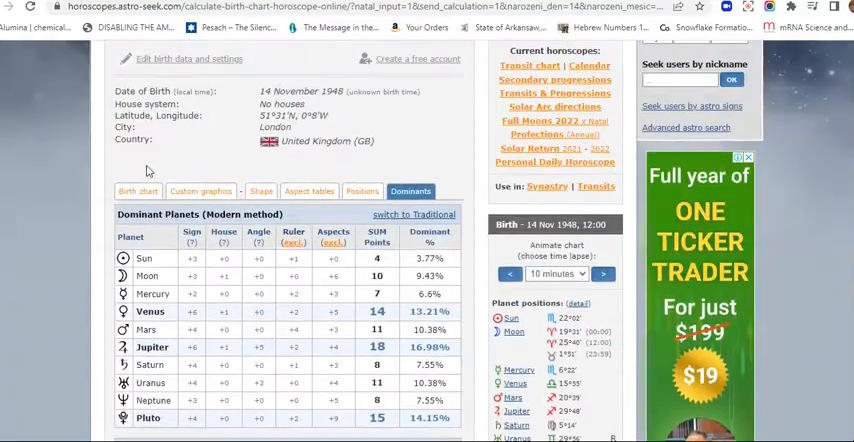
{"action": "left_click", "coordinate": [136, 192]}
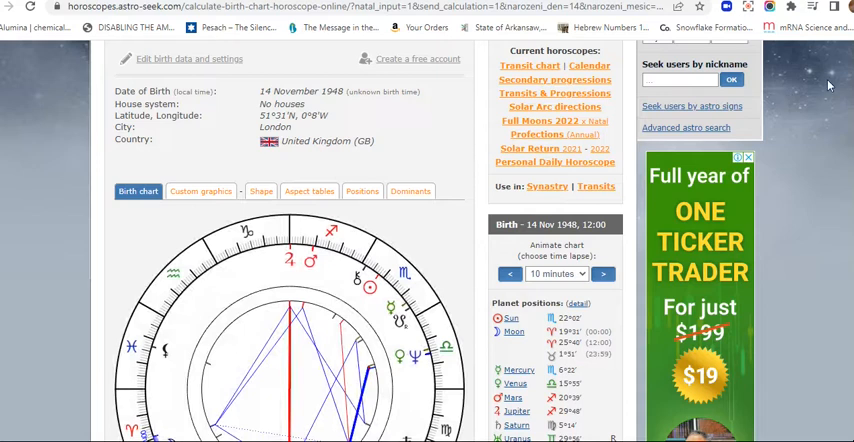
{"action": "scroll", "scroll_direction": "down", "scroll_amount": 3}
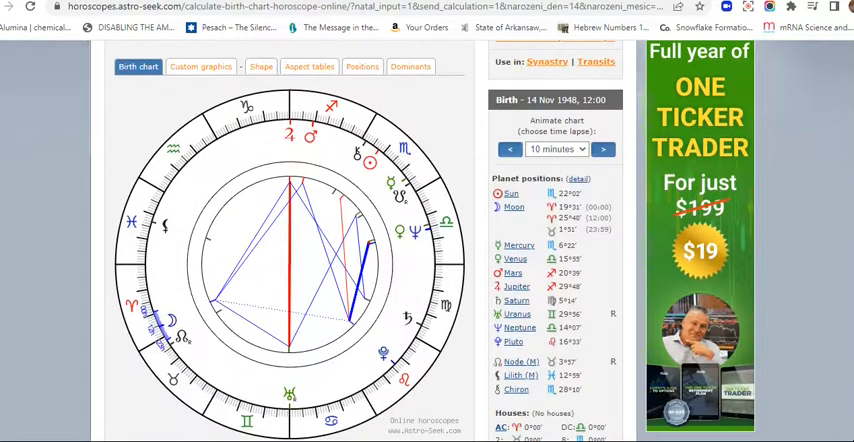
{"action": "mouse_move", "coordinate": [292, 232]}
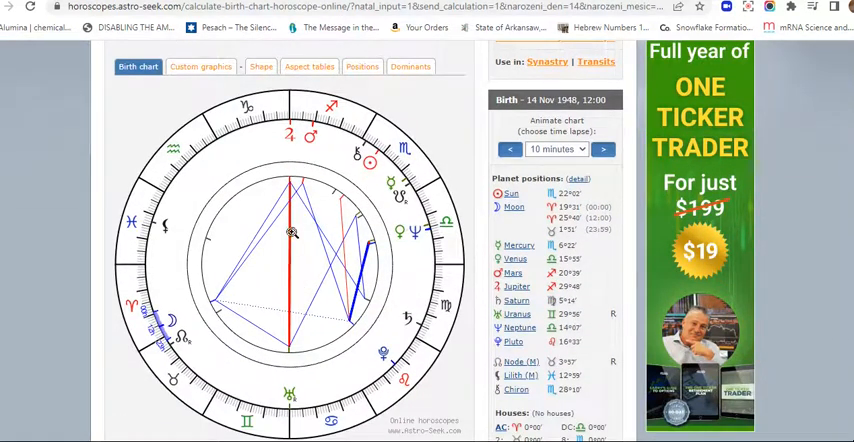
{"action": "mouse_move", "coordinate": [290, 338]}
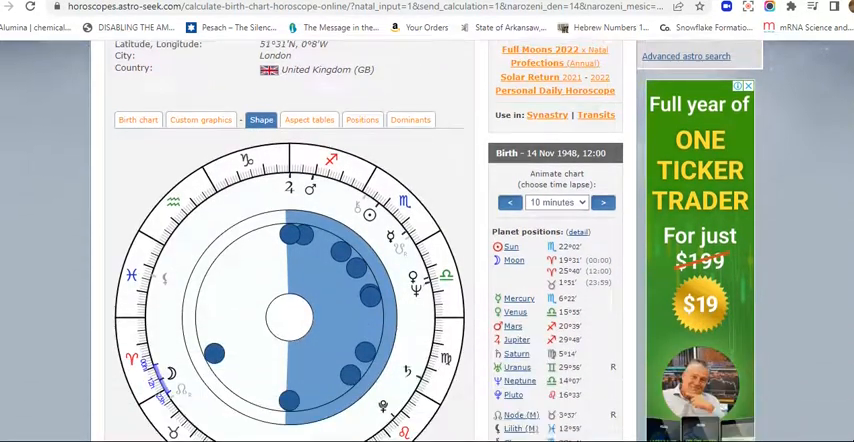
- Scroll down to the 1948 London chart's shape diagram showing the planet clustering
{"action": "scroll", "scroll_direction": "down", "scroll_amount": 3}
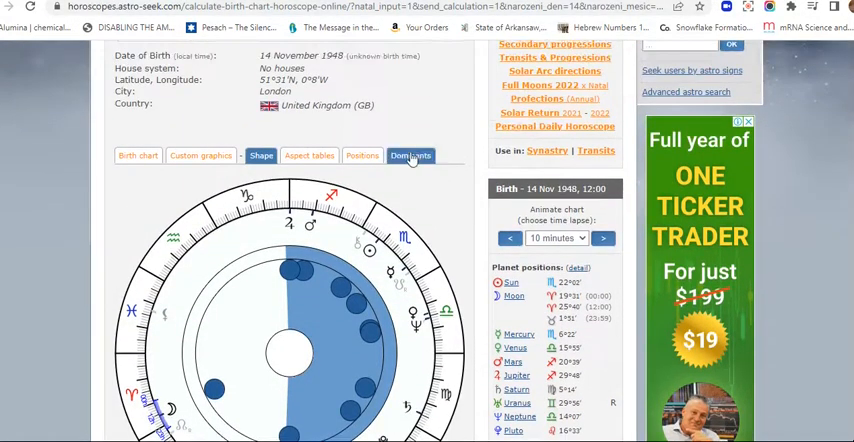
- Return the 1948 London chart to its dominant planets and elements tables
{"action": "left_click", "coordinate": [410, 156]}
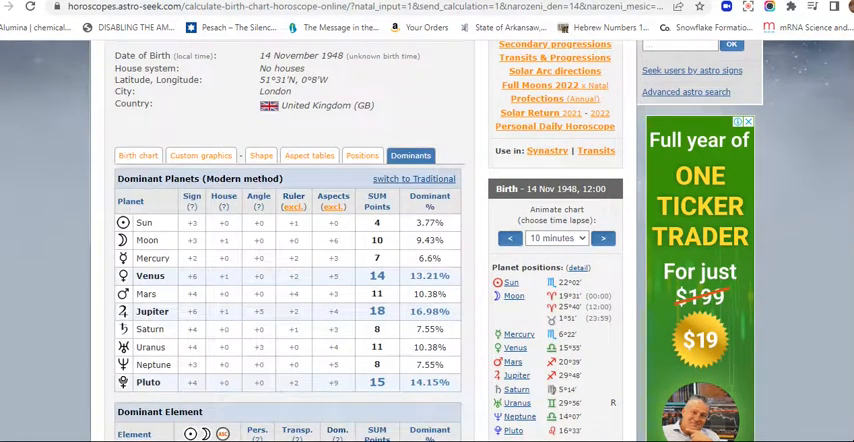
{"action": "scroll", "scroll_direction": "down", "scroll_amount": 3}
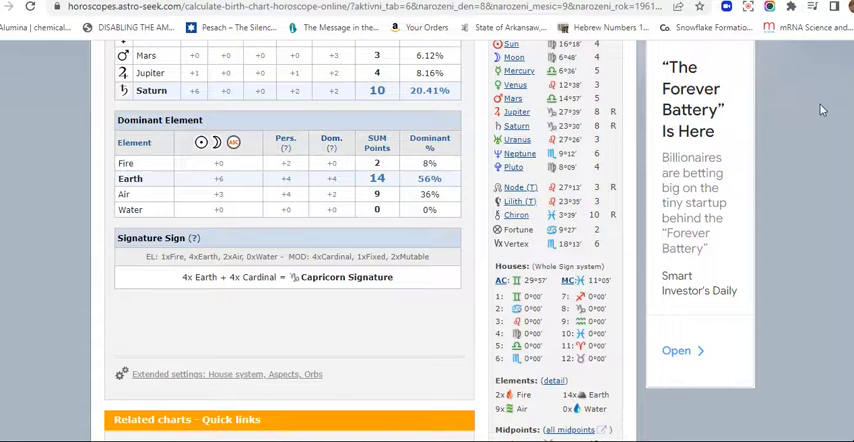
- Scroll back to the top of the 8 September 1961 chart's traditional-method dominants
{"action": "scroll", "scroll_direction": "up", "scroll_amount": 3}
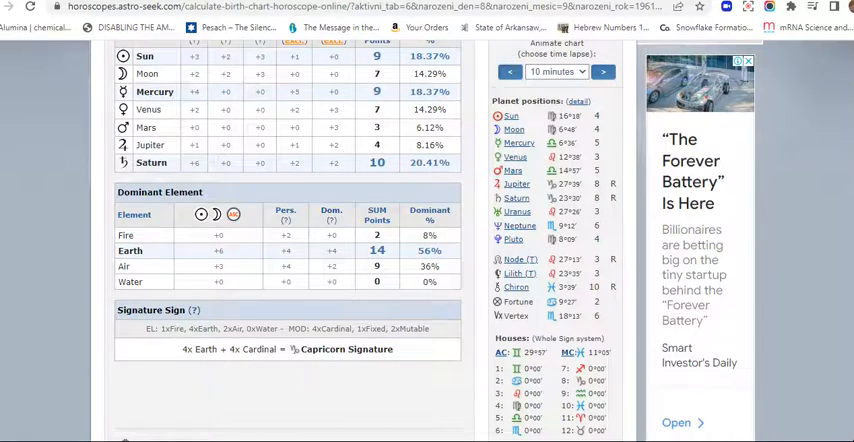
{"action": "scroll", "scroll_direction": "up", "scroll_amount": 3}
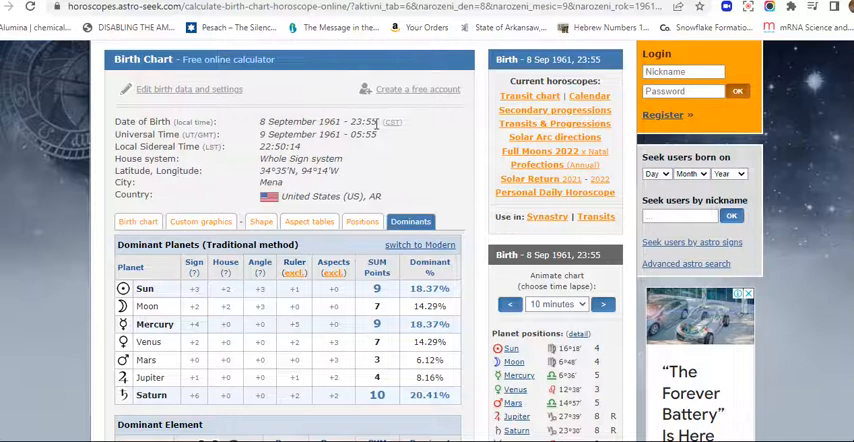
{"action": "mouse_move", "coordinate": [322, 148]}
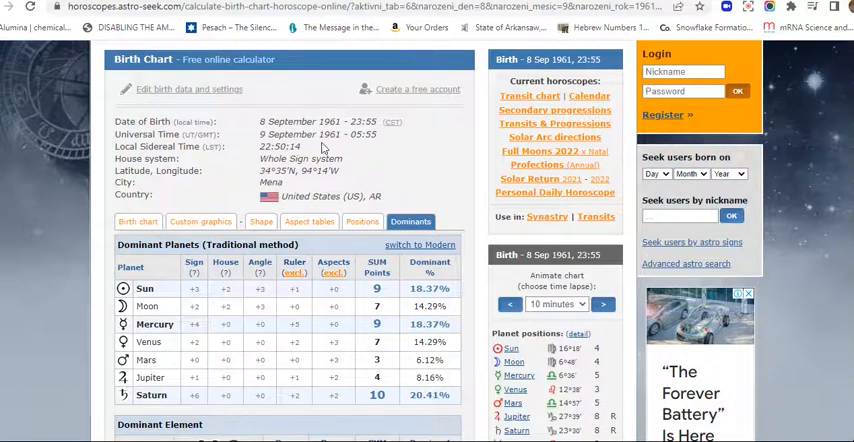
{"action": "mouse_move", "coordinate": [384, 138]}
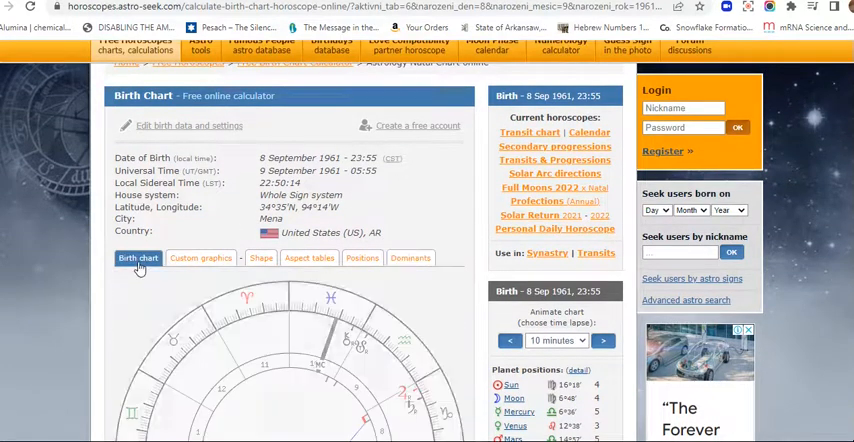
- Scroll to the 1961 chart's wheel and planet positions, then move to its shape view
{"action": "scroll", "scroll_direction": "down", "scroll_amount": 3}
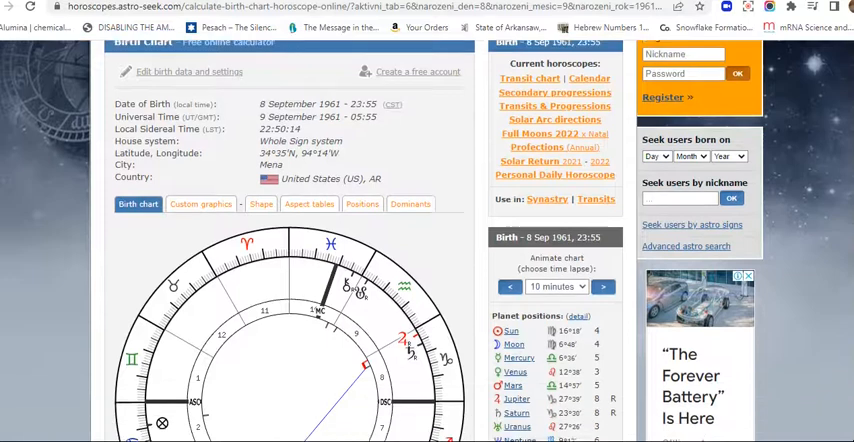
{"action": "scroll", "scroll_direction": "down", "scroll_amount": 3}
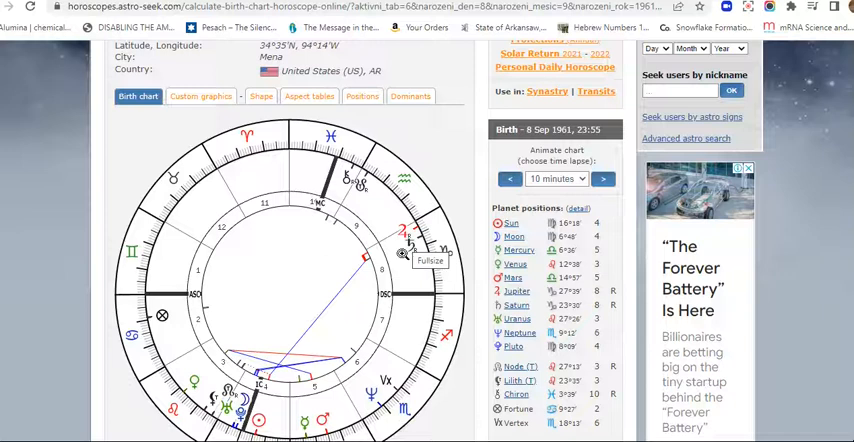
{"action": "mouse_move", "coordinate": [290, 338]}
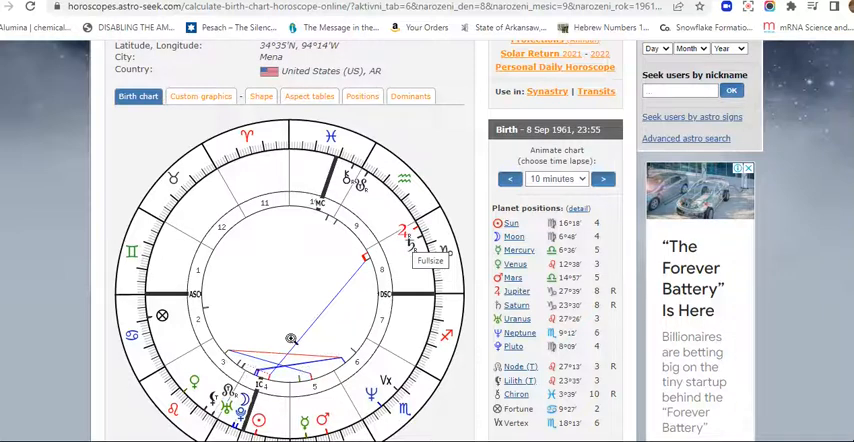
{"action": "mouse_move", "coordinate": [312, 360]}
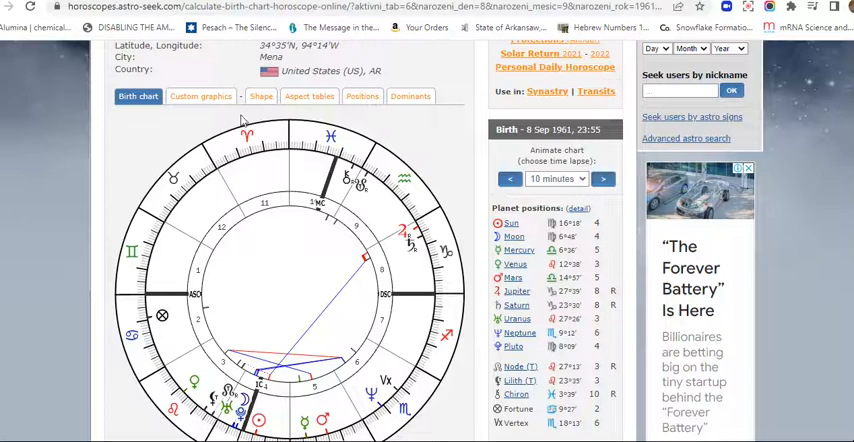
{"action": "left_click", "coordinate": [260, 96]}
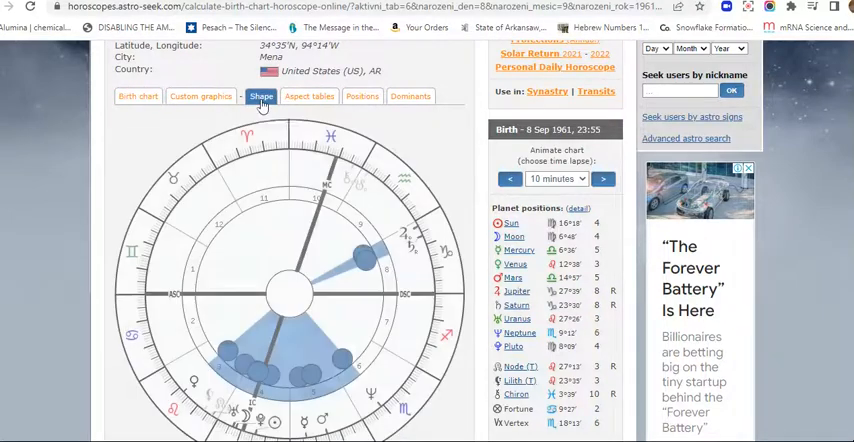
- View the 1961 chart's shape diagram with planets clustered in the lower wheel
{"action": "scroll", "scroll_direction": "down", "scroll_amount": 3}
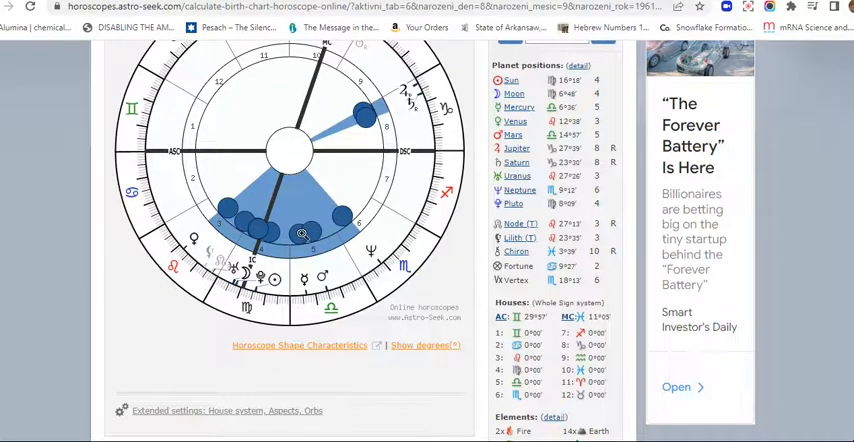
{"action": "mouse_move", "coordinate": [300, 236]}
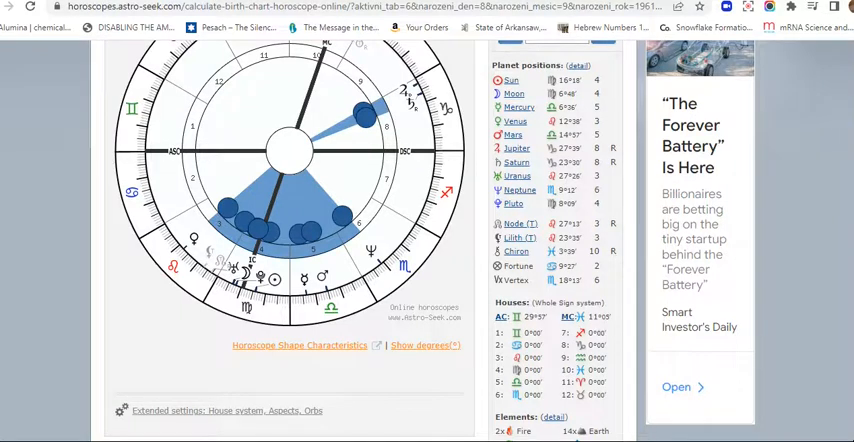
{"action": "scroll", "scroll_direction": "up", "scroll_amount": 3}
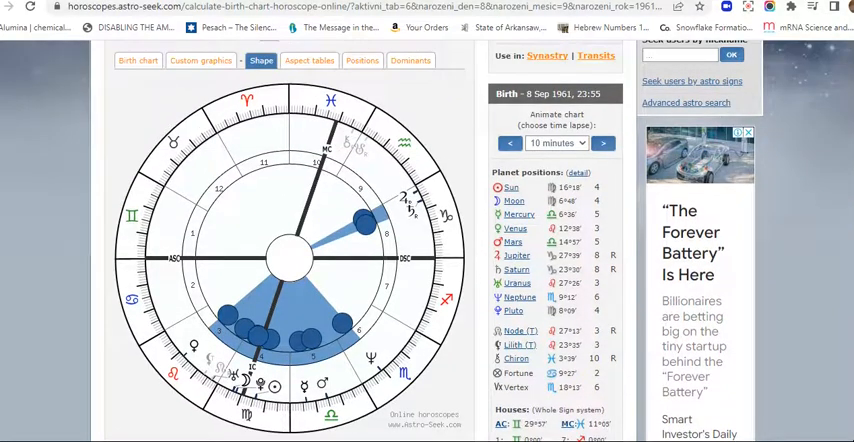